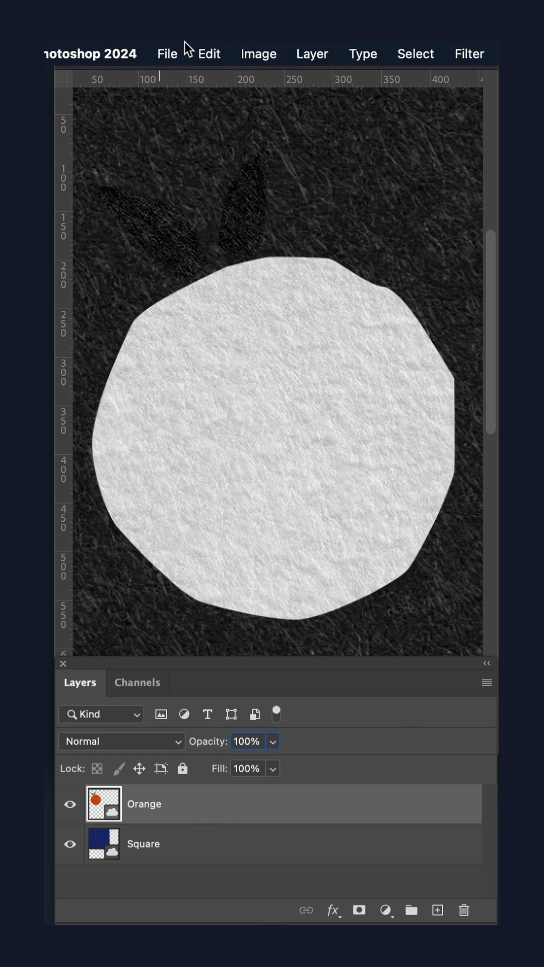
- View the Green and Blue channels alone, then return to the RGB composite view
click(209, 54)
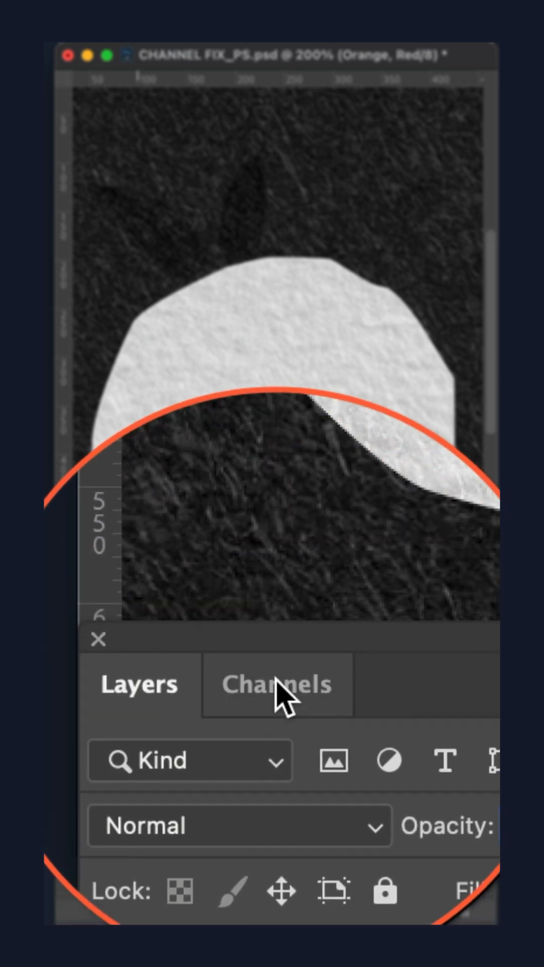
click(278, 684)
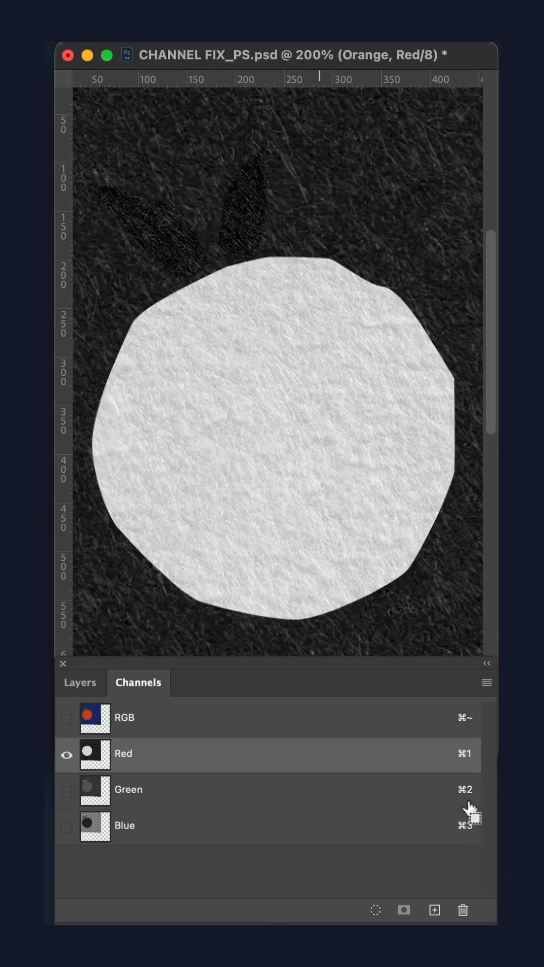
key(cmd+2)
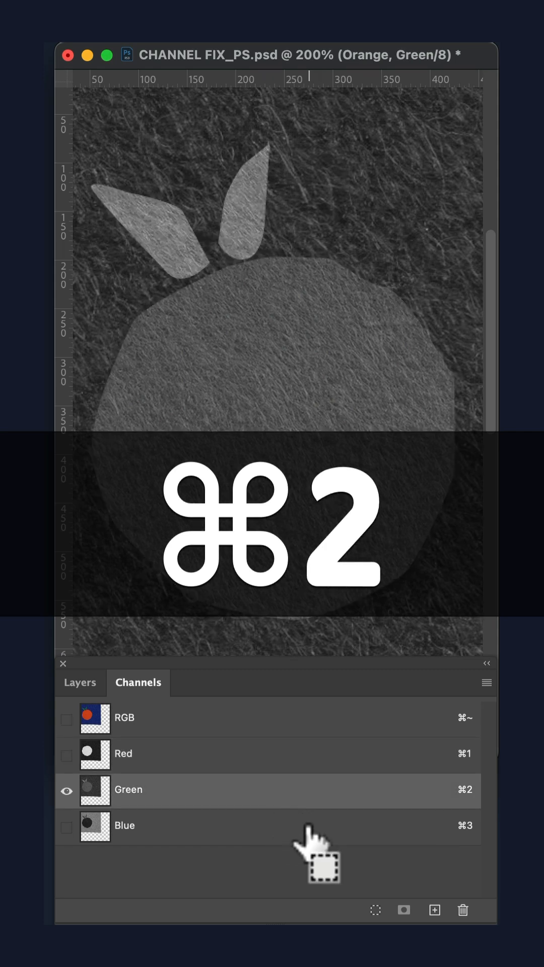
key(cmd+3)
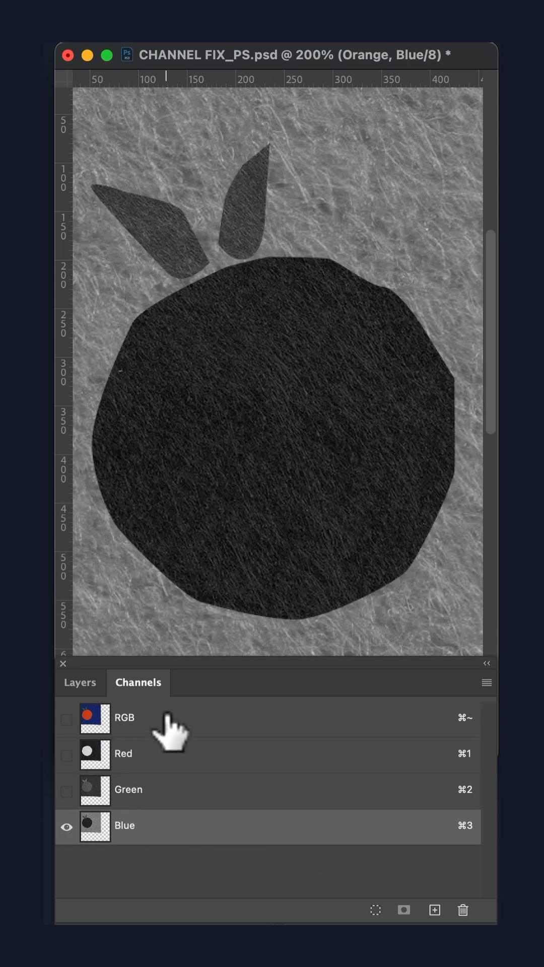
key(cmd)
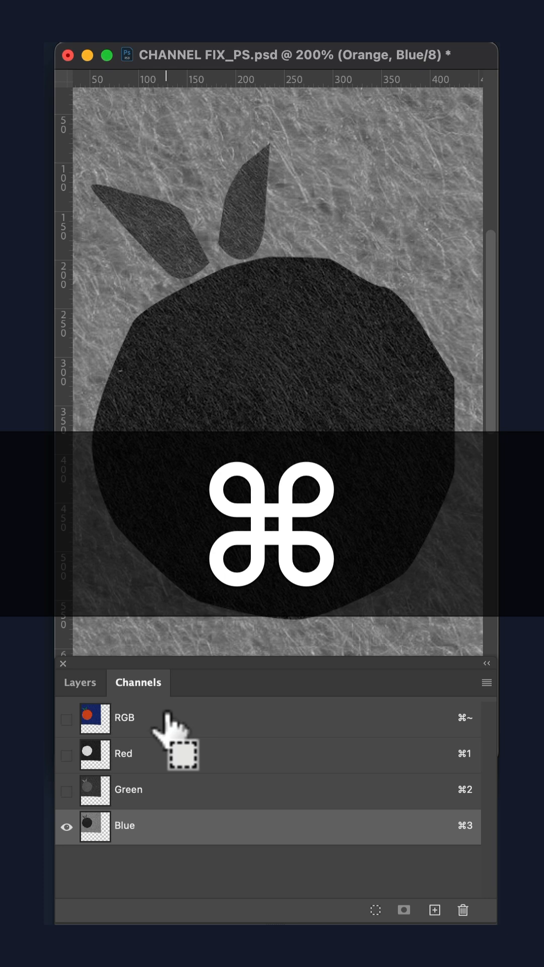
click(124, 718)
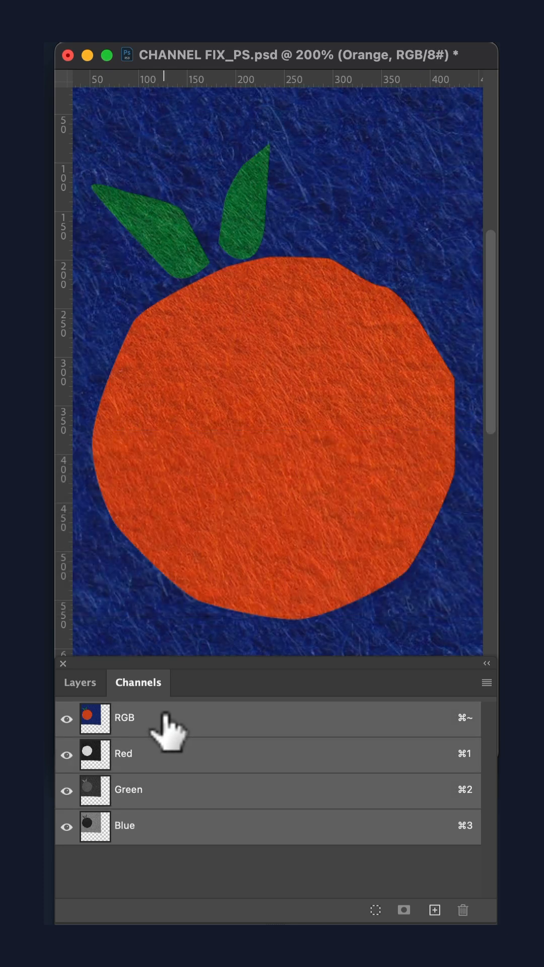